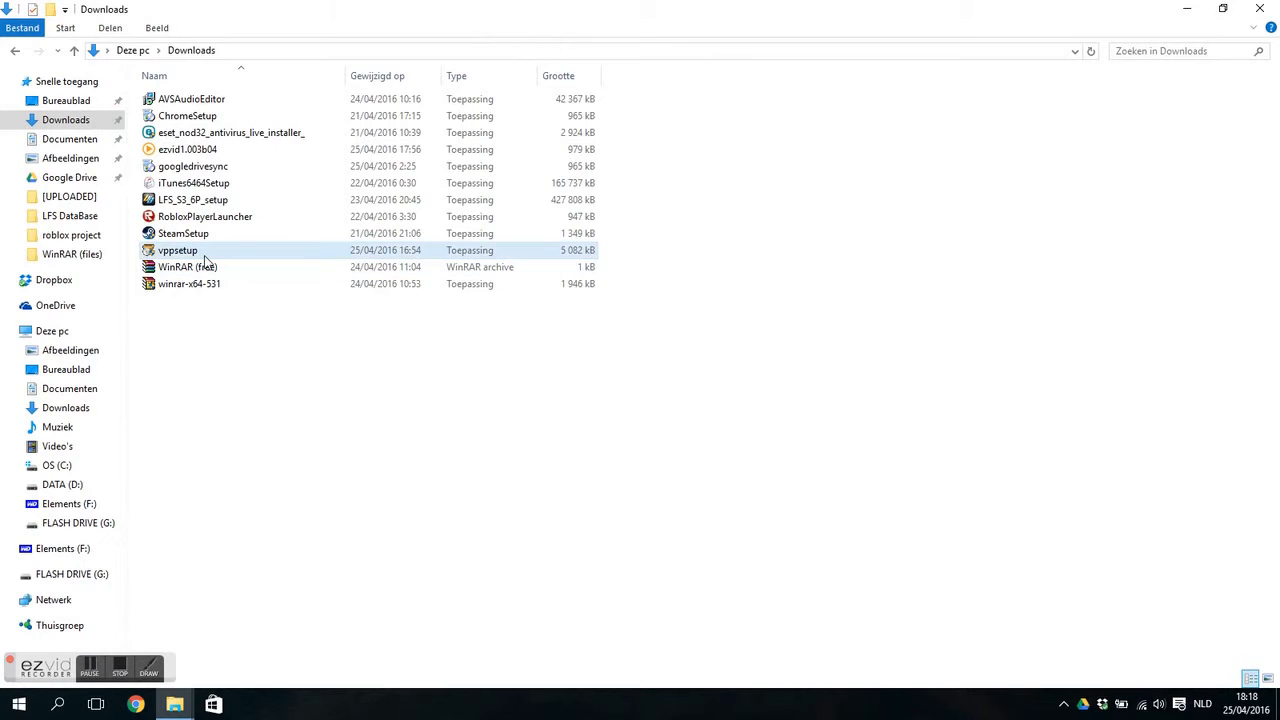
Run the vppsetup installer from the Downloads folder
{"action": "left_click", "coordinate": [178, 250]}
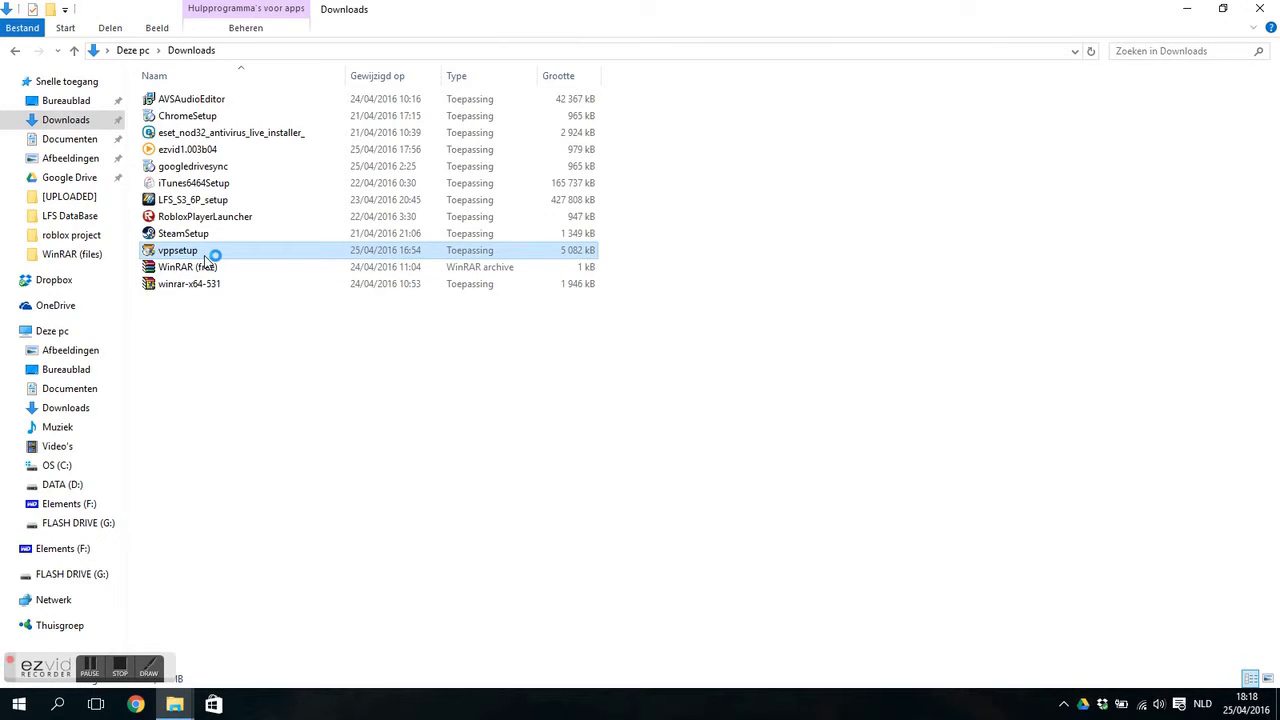
{"action": "double_click", "coordinate": [178, 250]}
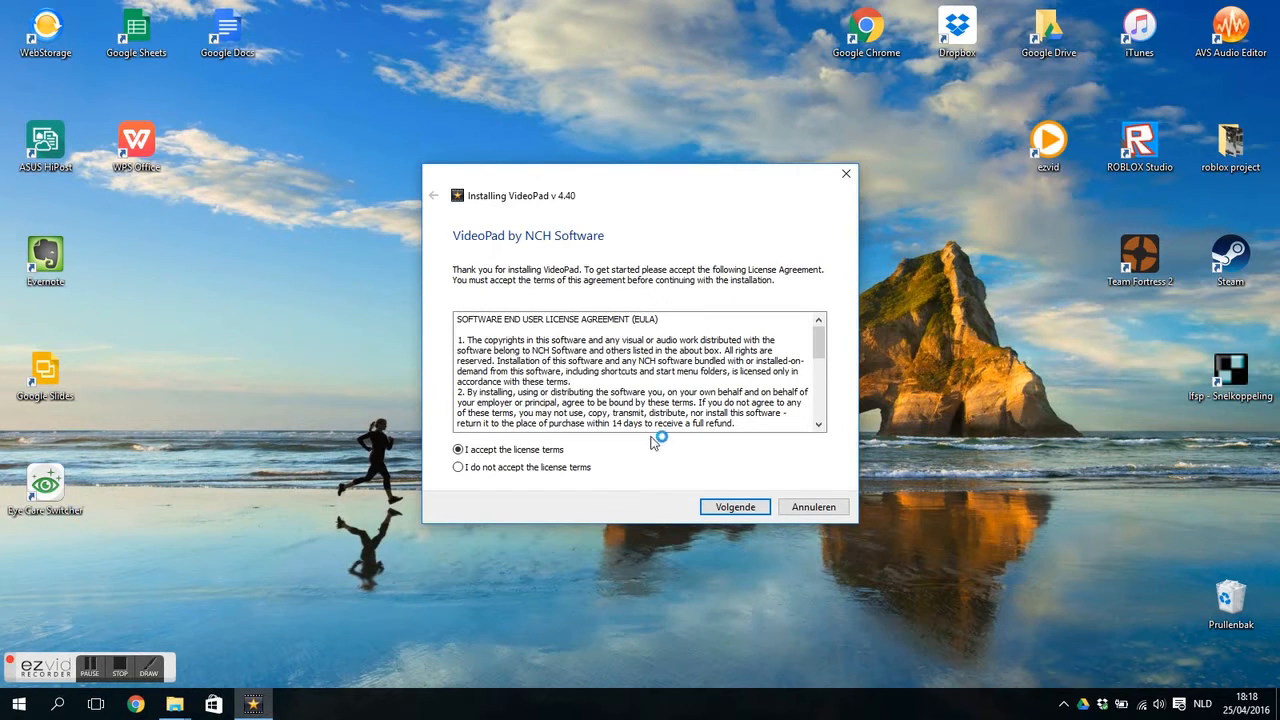
Accept the license terms and finish installing VideoPad v4.40
{"action": "left_click", "coordinate": [734, 506]}
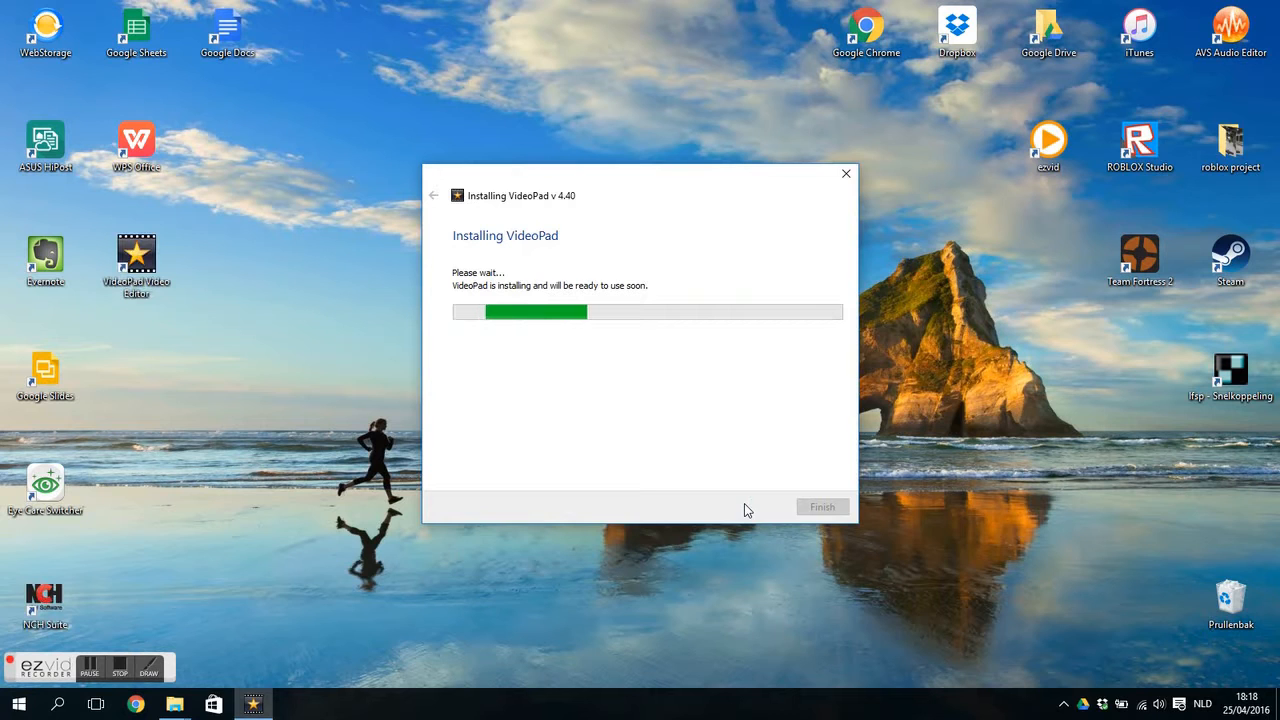
{"action": "mouse_move", "coordinate": [704, 472]}
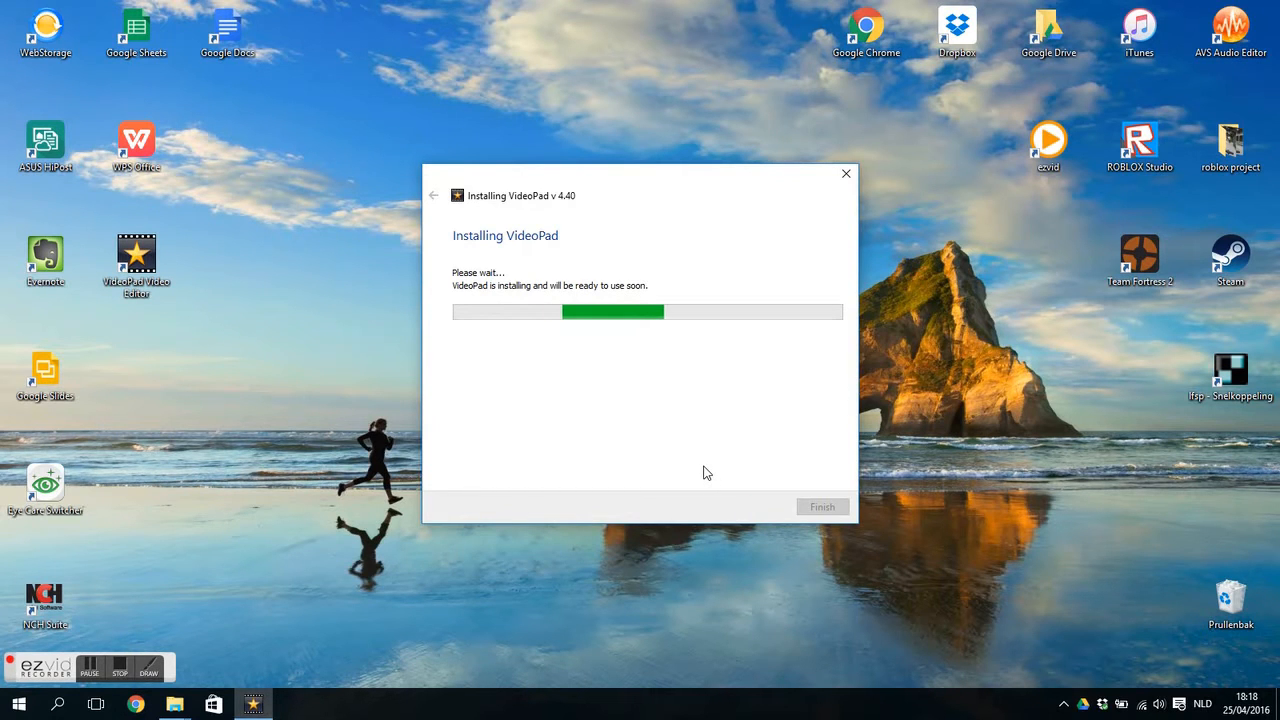
{"action": "left_click", "coordinate": [822, 506]}
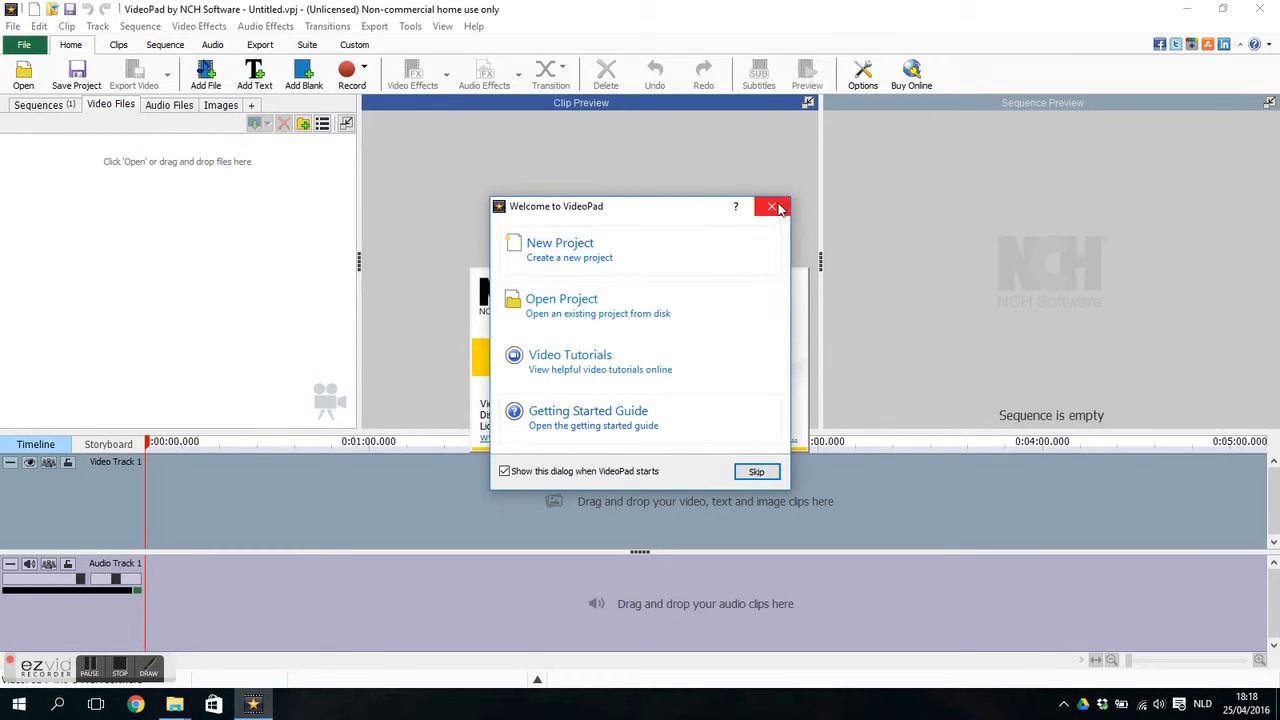
Dismiss the welcome dialog, check About shows v4.40 unlicensed, and close the NCH thank-you page
{"action": "left_click", "coordinate": [772, 206]}
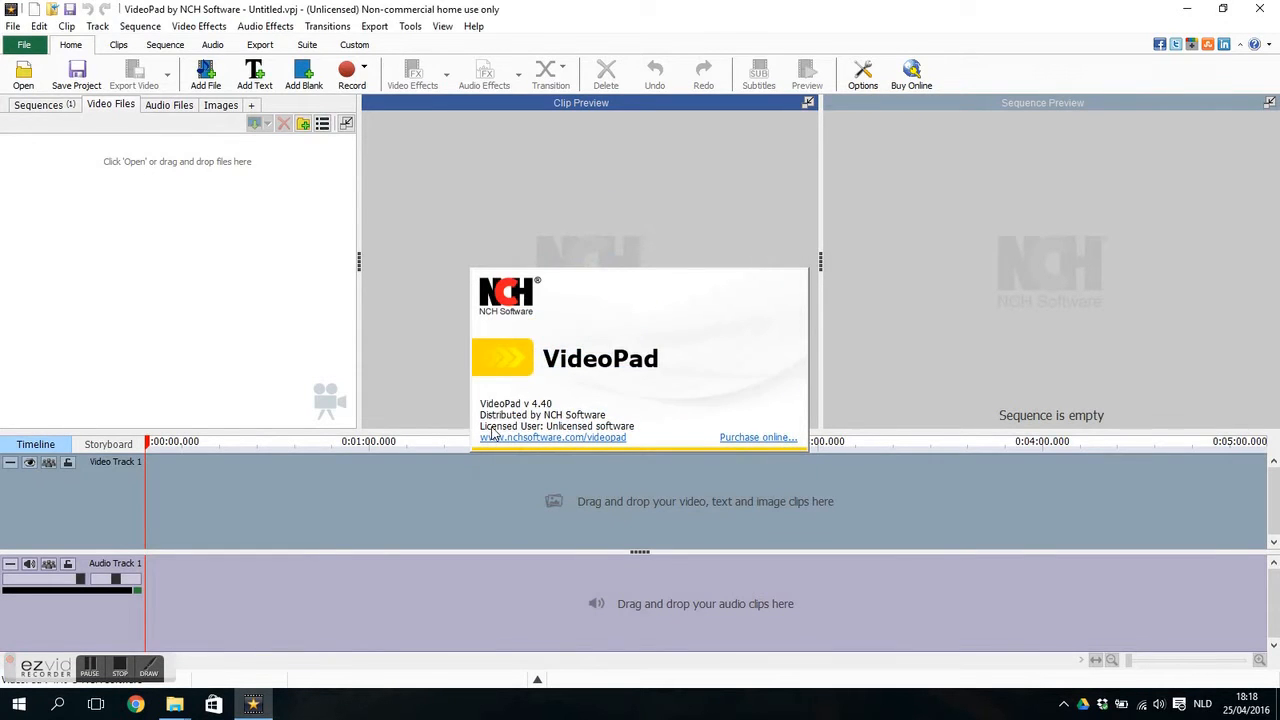
{"action": "mouse_move", "coordinate": [436, 492]}
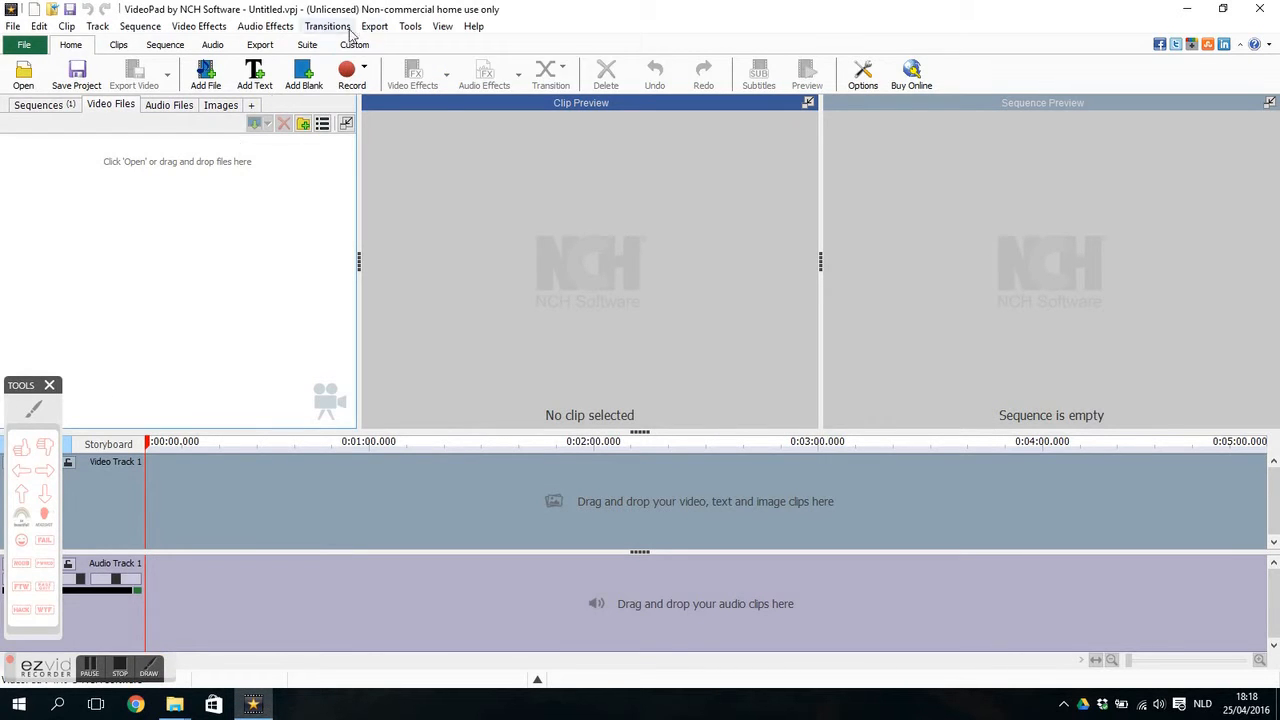
{"action": "left_click", "coordinate": [472, 26]}
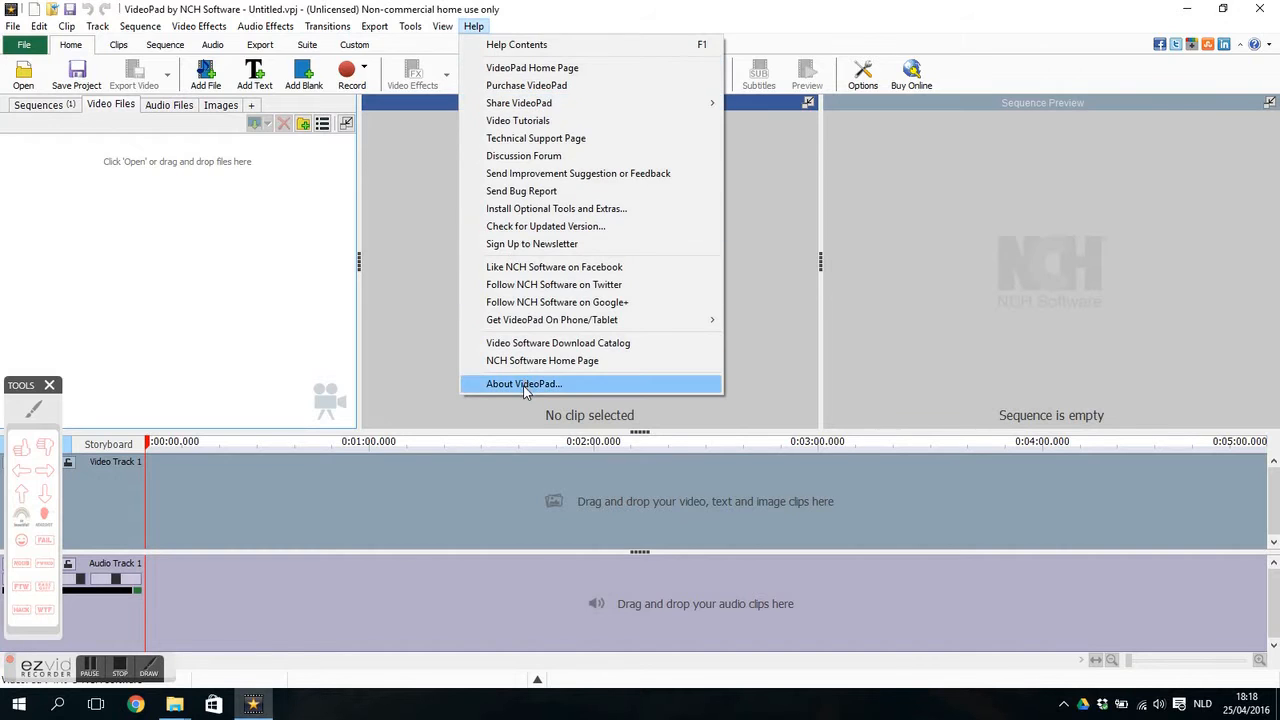
{"action": "left_click", "coordinate": [524, 384]}
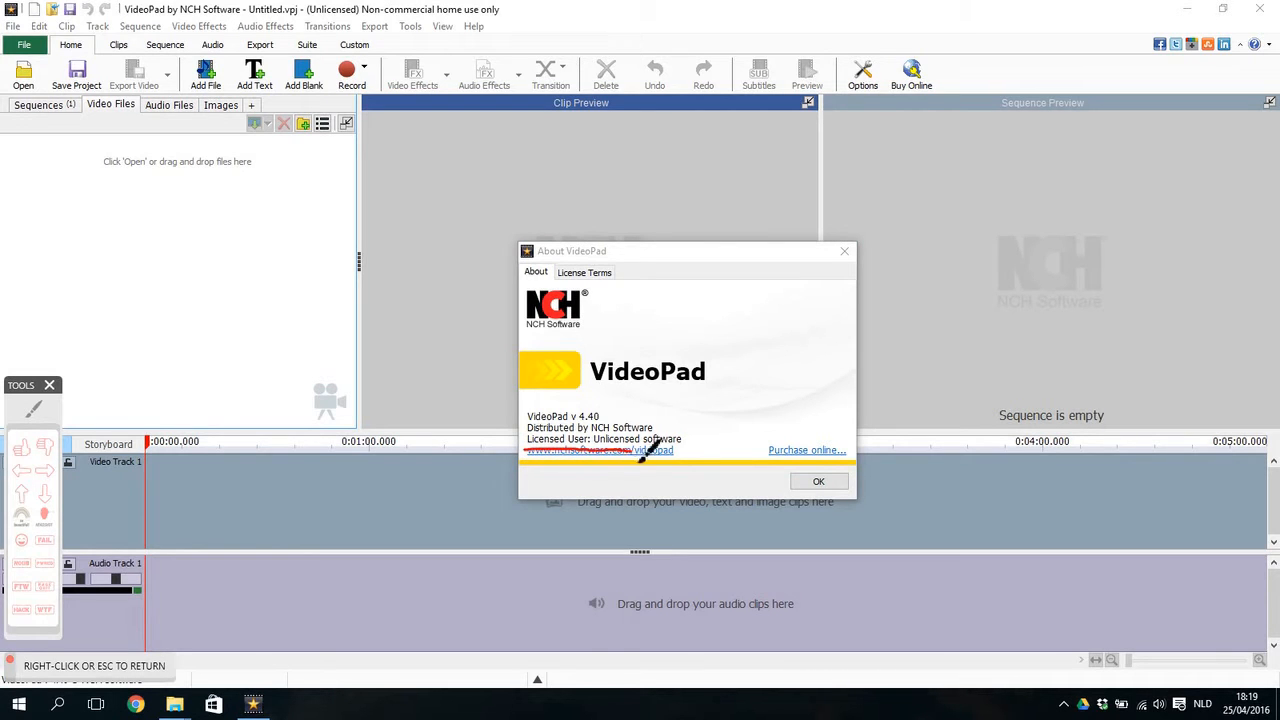
{"action": "mouse_move", "coordinate": [476, 378]}
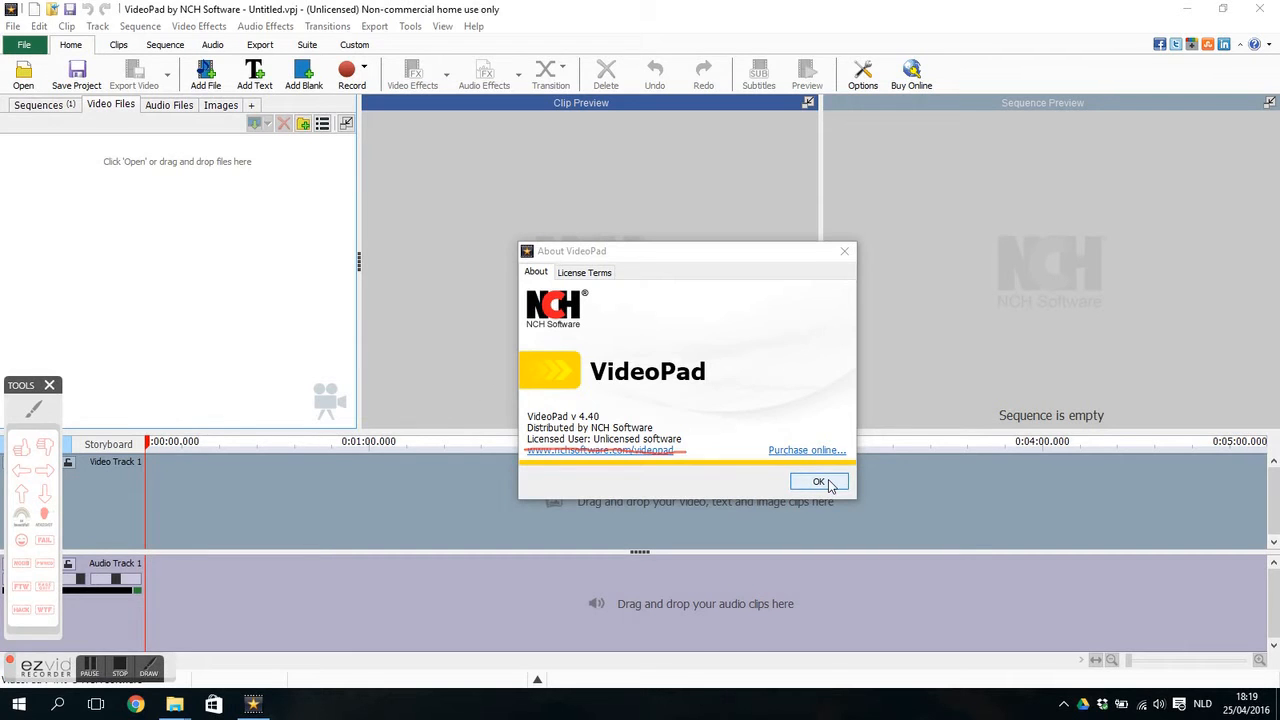
{"action": "left_click", "coordinate": [820, 480]}
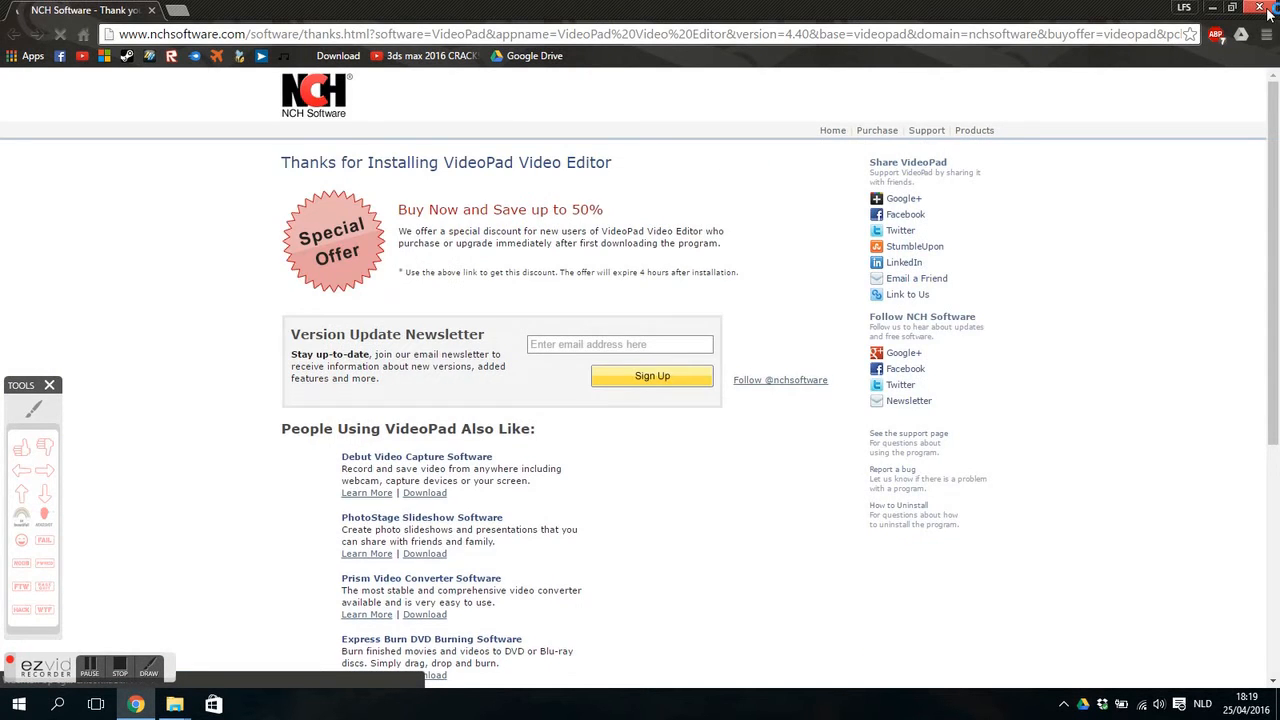
{"action": "left_click", "coordinate": [1260, 8]}
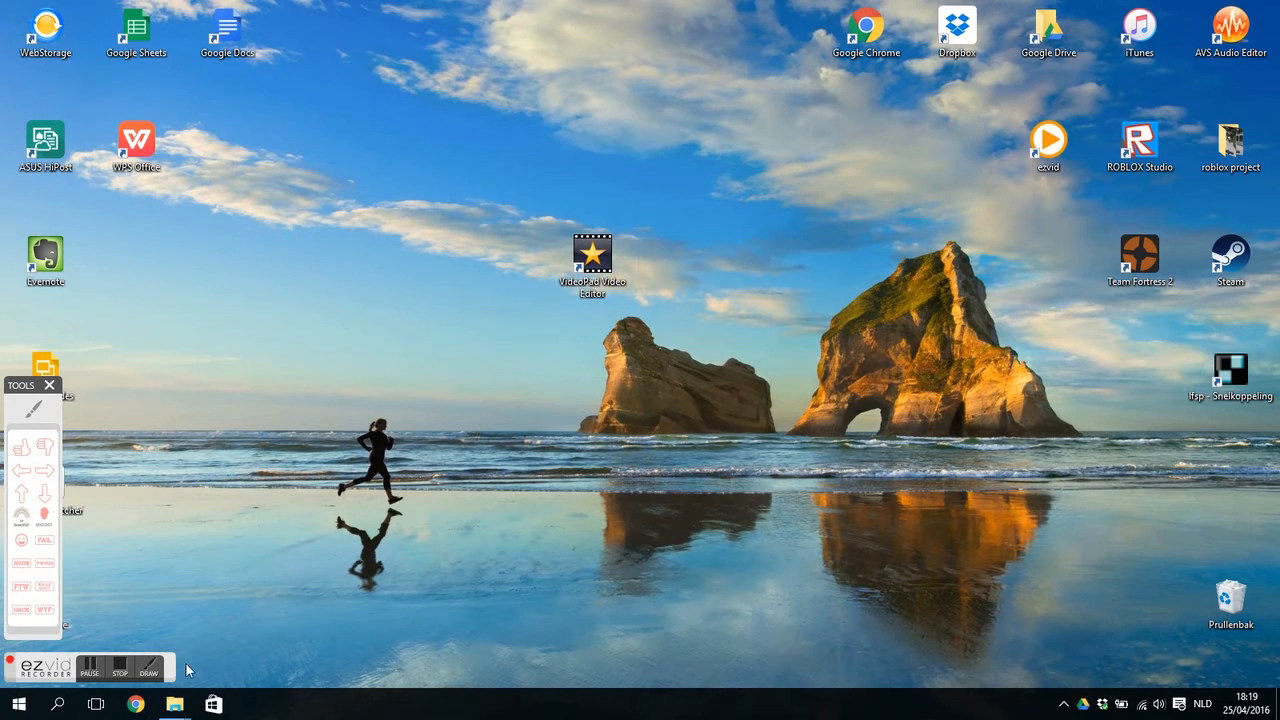
{"action": "mouse_move", "coordinate": [174, 704]}
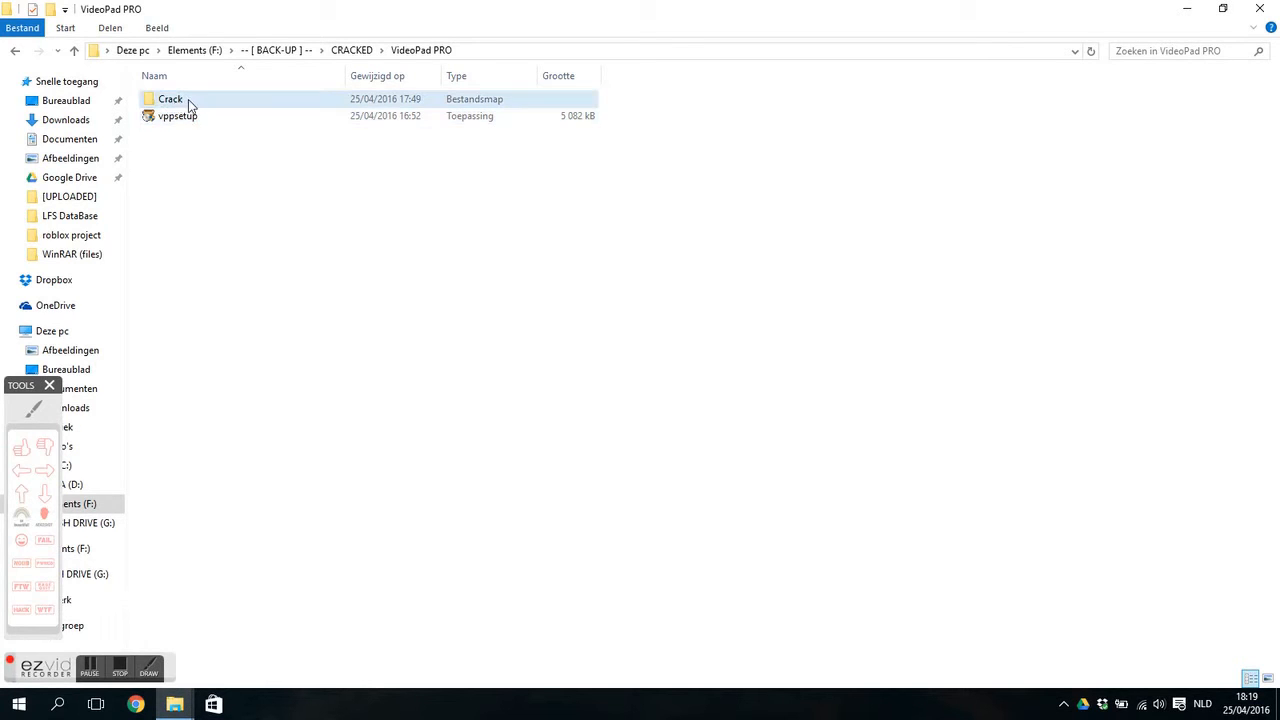
Enter the Crack folder in F:\BACK-UP\CRACKED\VideoPad PRO and select the videopad application
{"action": "double_click", "coordinate": [170, 98]}
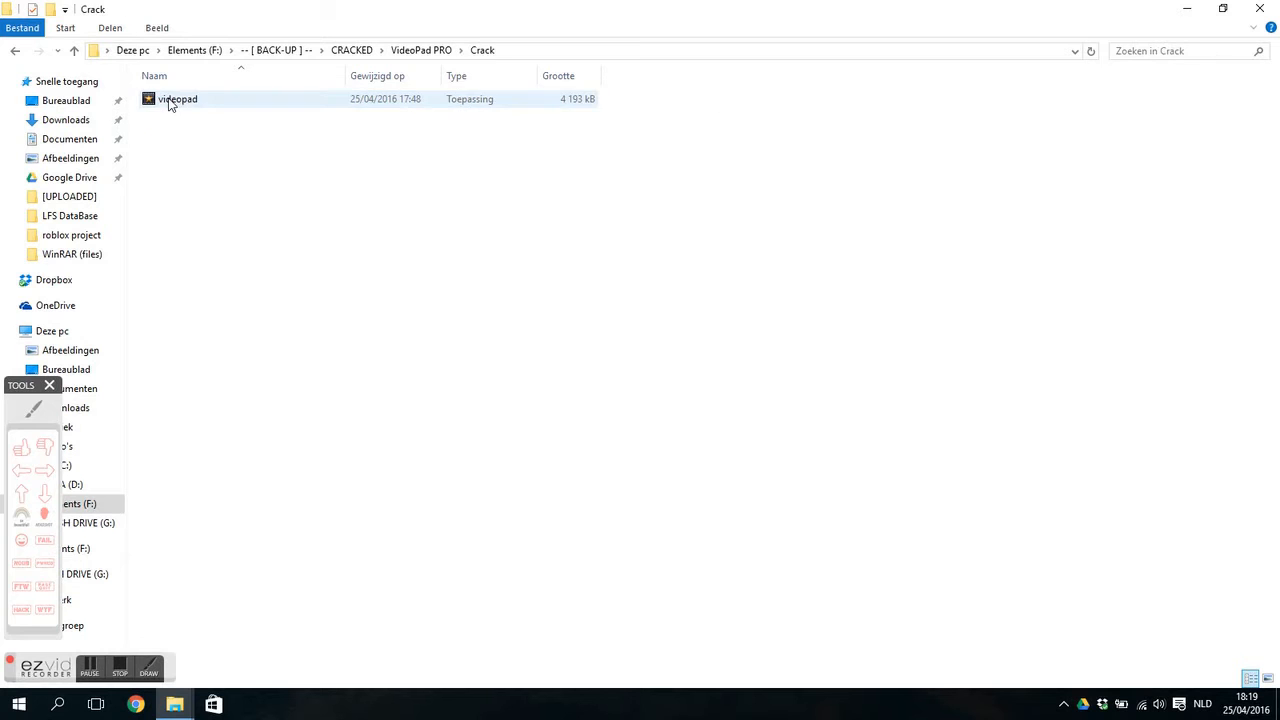
{"action": "left_click", "coordinate": [750, 540]}
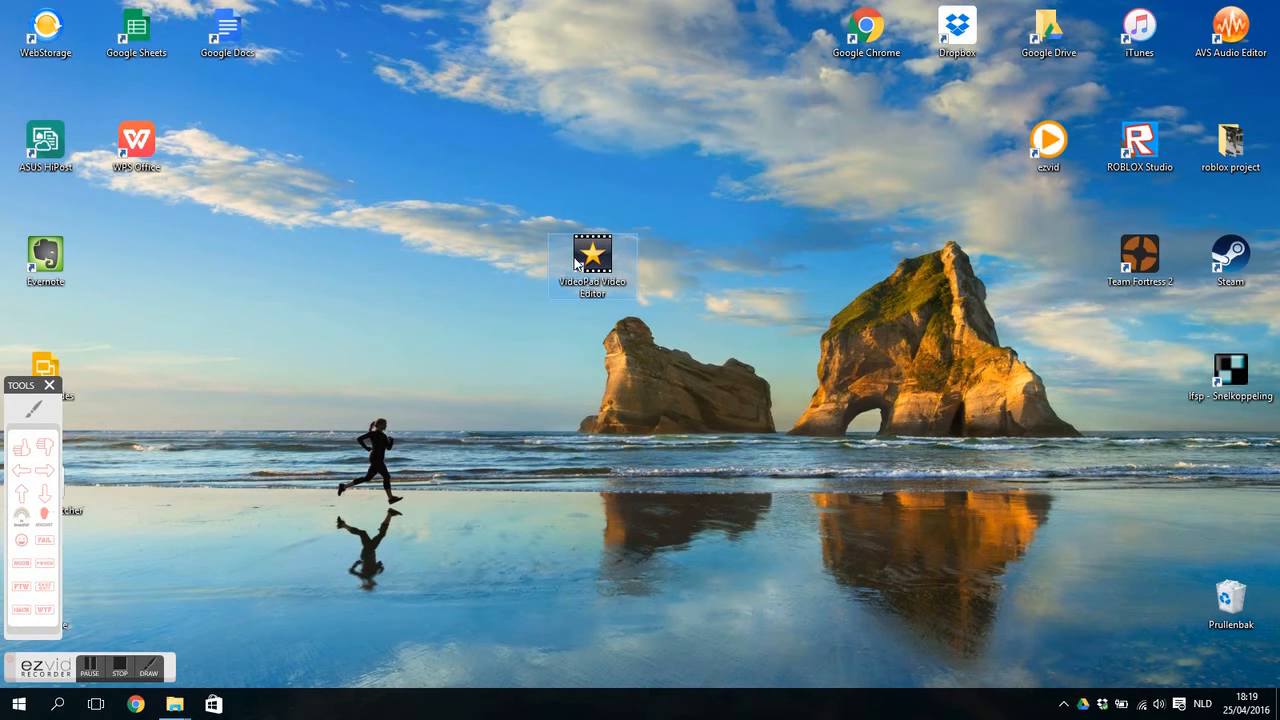
Use 'Bestandslocatie openen' on the VideoPad shortcut to reach the NCH Software install folder
{"action": "right_click", "coordinate": [592, 260]}
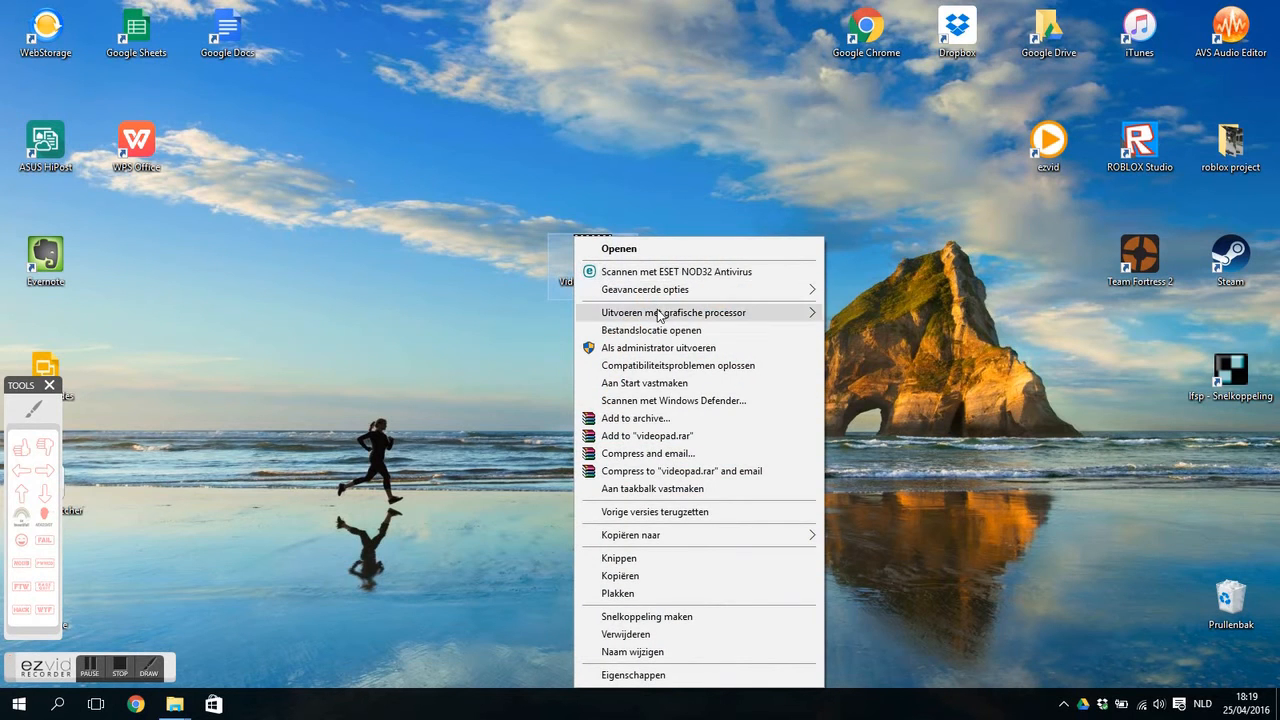
{"action": "left_click", "coordinate": [652, 330]}
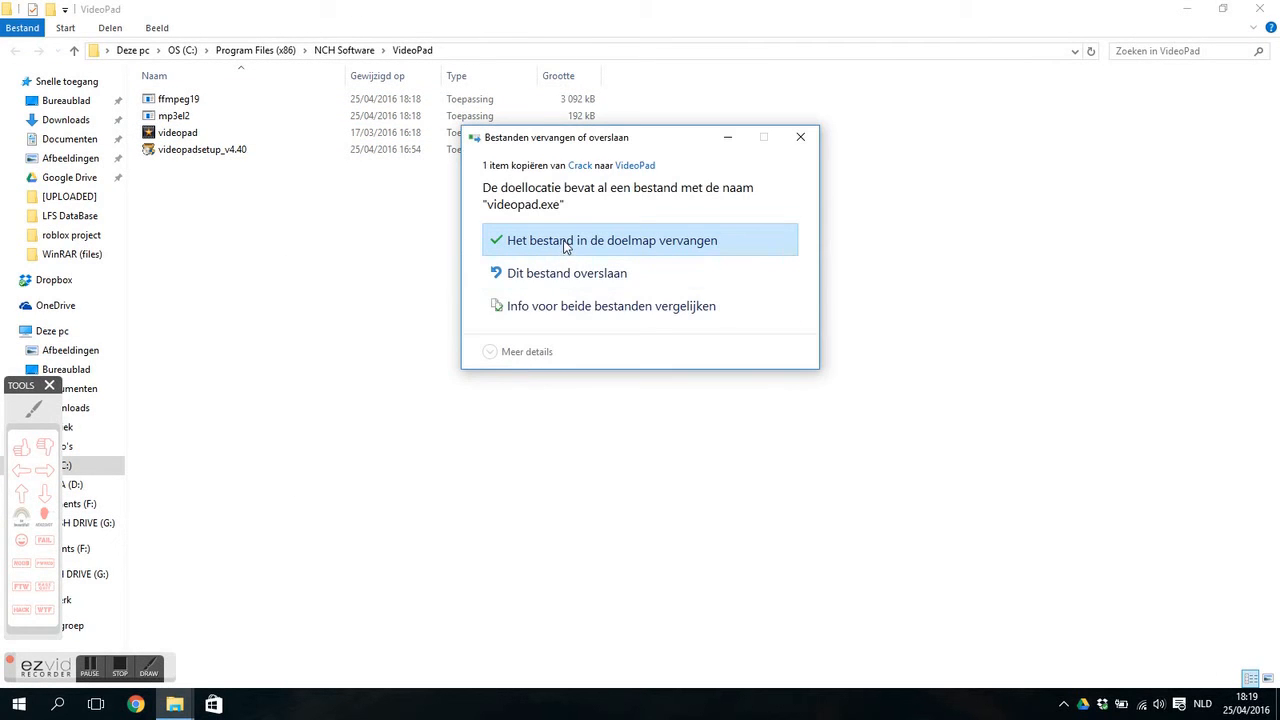
Replace videopad.exe in the install folder with the Crack copy, granting administrator permission
{"action": "left_click", "coordinate": [612, 240]}
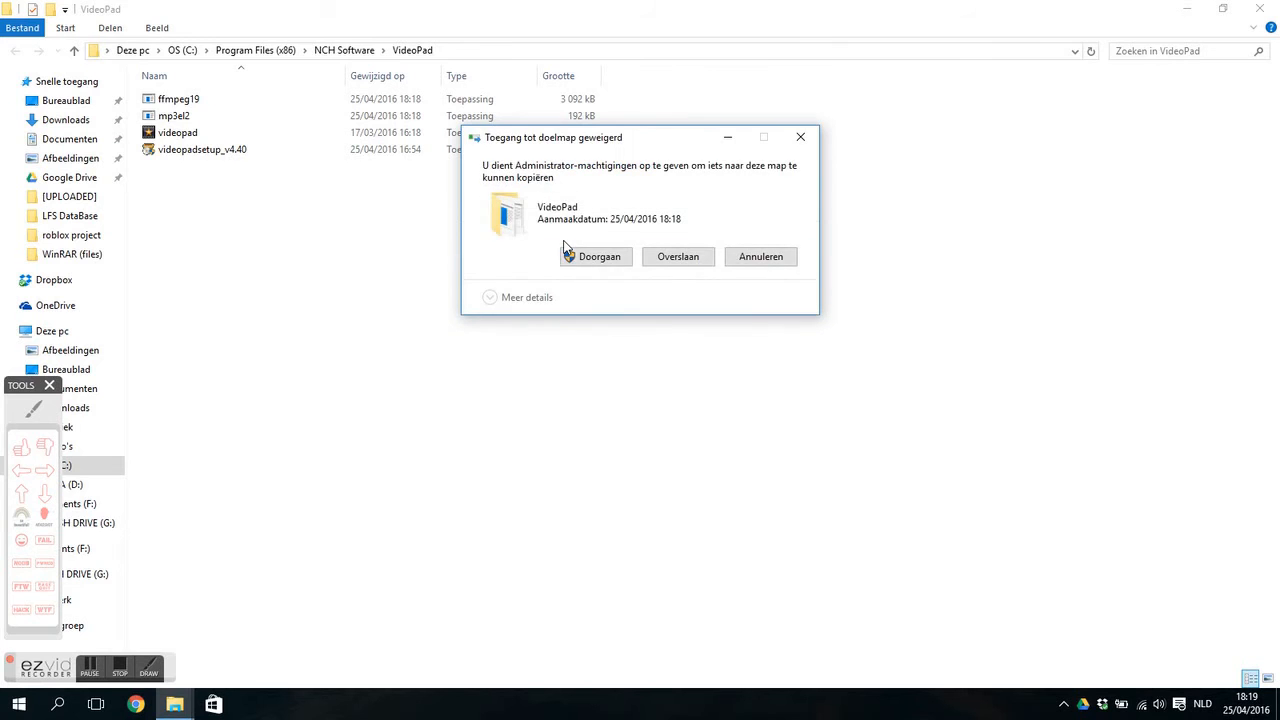
{"action": "left_click", "coordinate": [598, 256]}
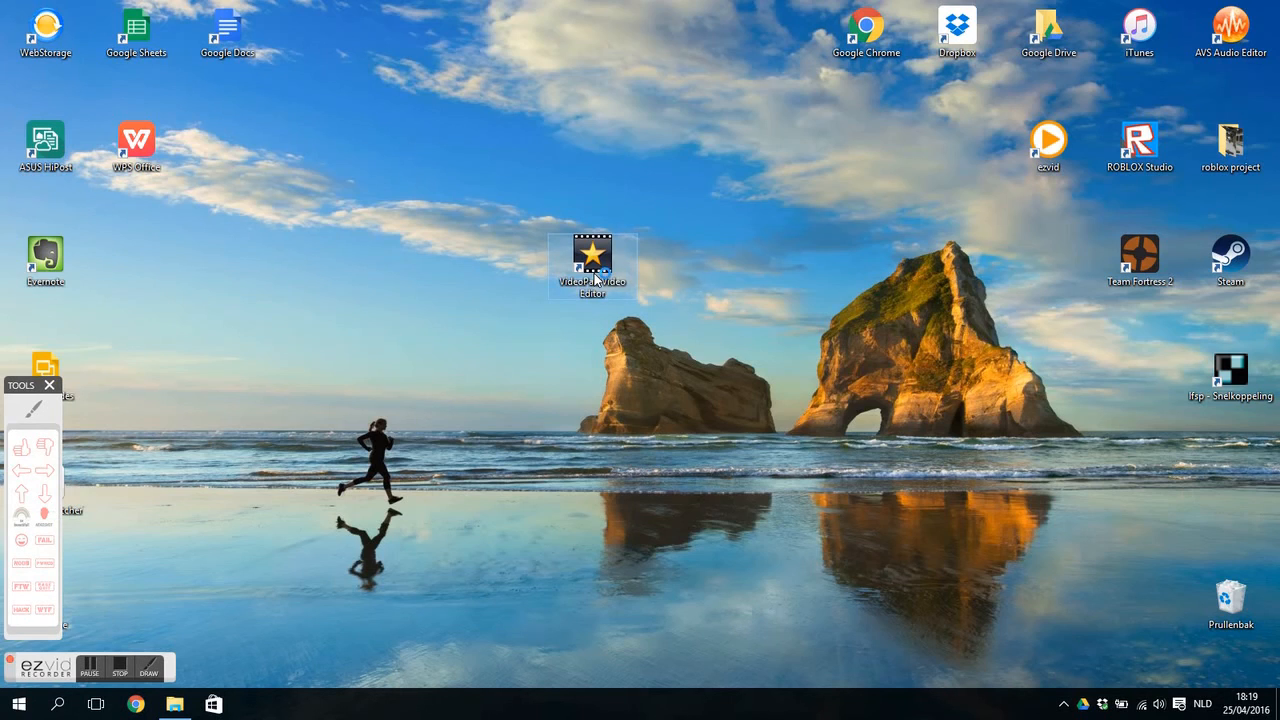
Relaunch VideoPad and view About showing Professional v3.24 as licensed software
{"action": "double_click", "coordinate": [592, 262]}
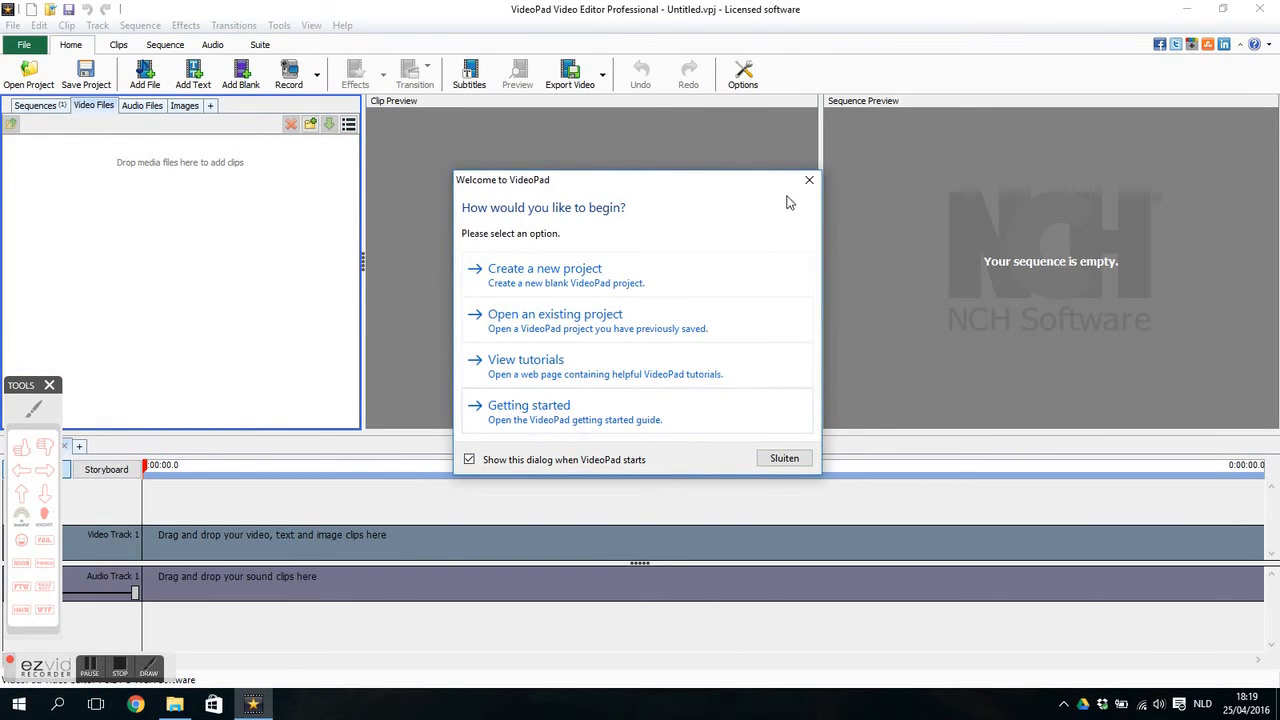
{"action": "left_click", "coordinate": [342, 24]}
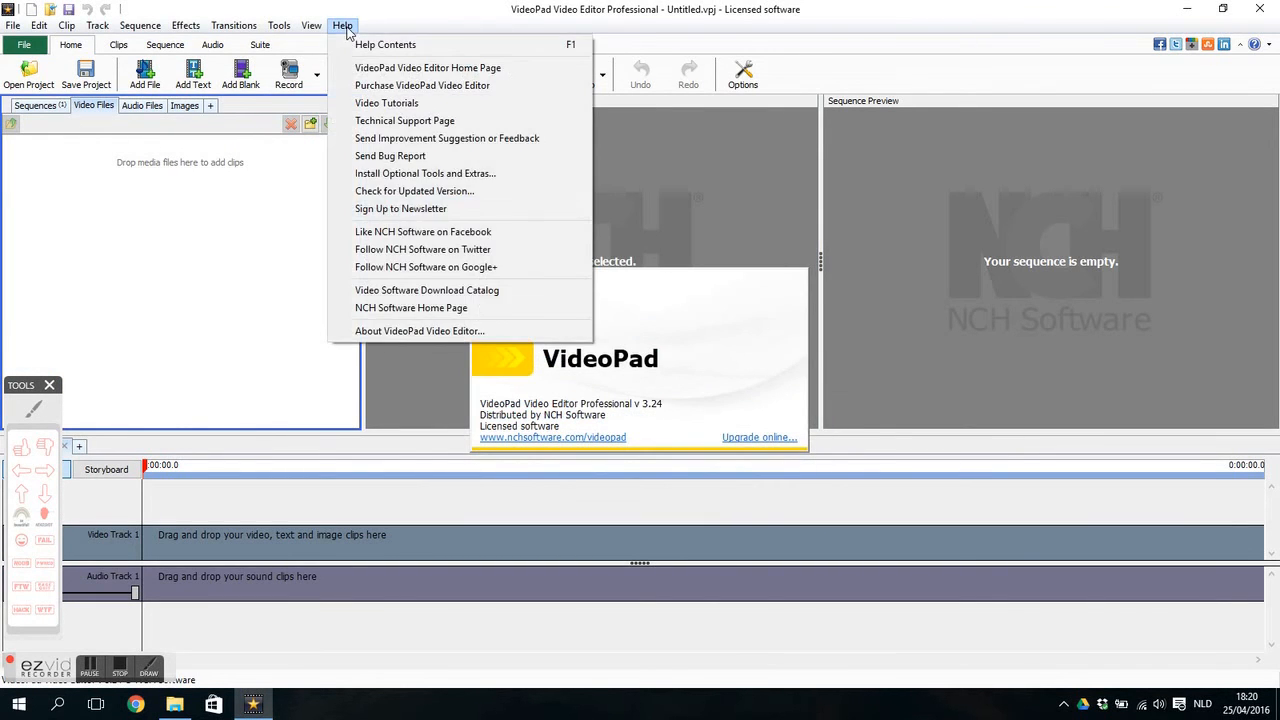
{"action": "left_click", "coordinate": [420, 330]}
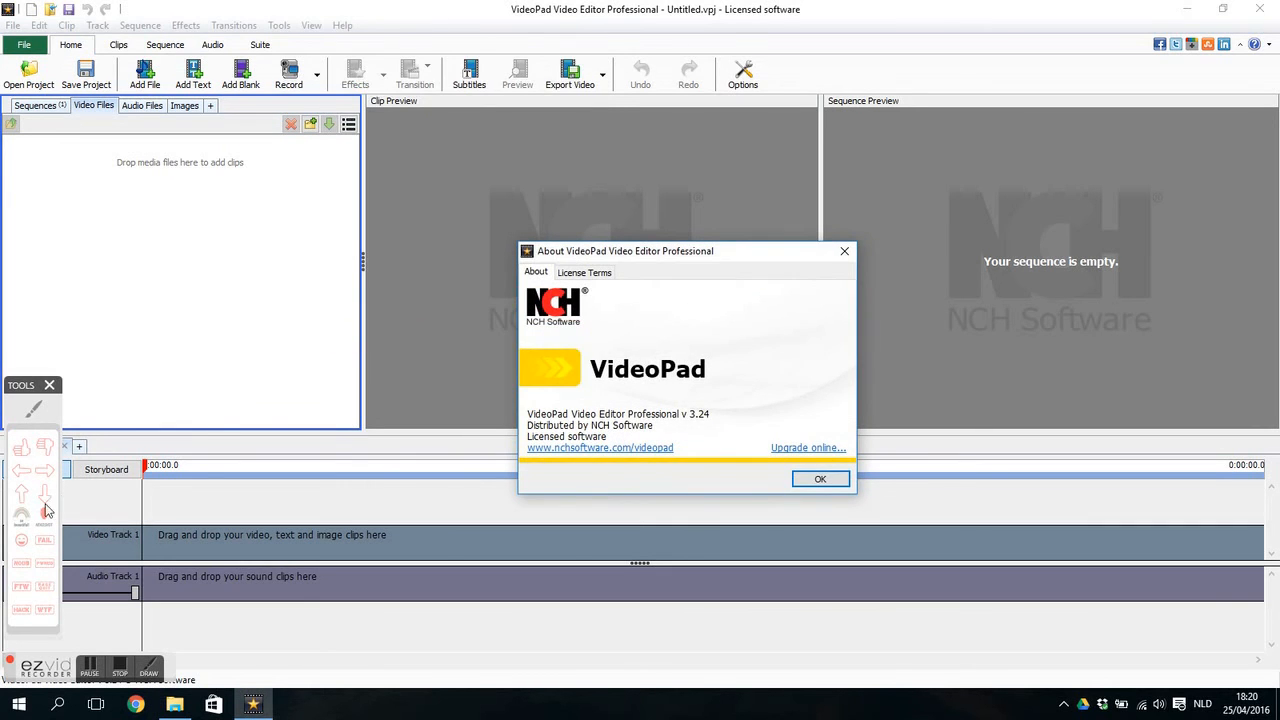